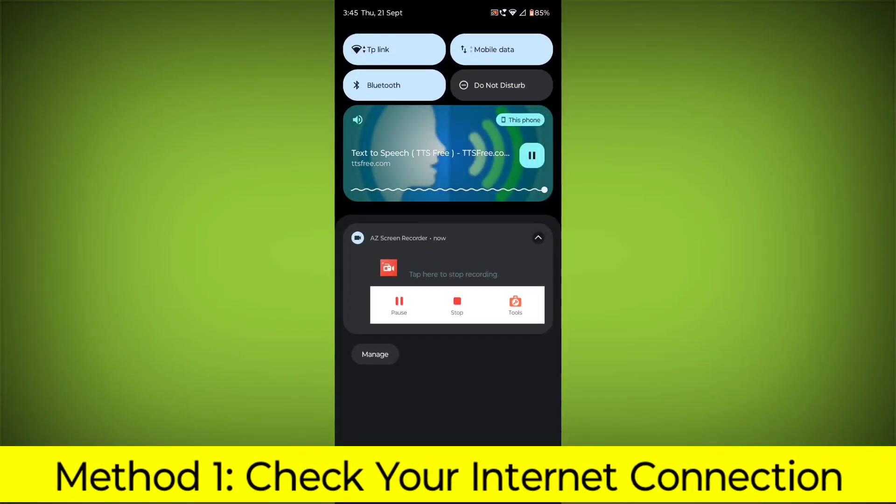
Step: Check the Wi-Fi status in quick settings and close the shade
left_click(393, 49)
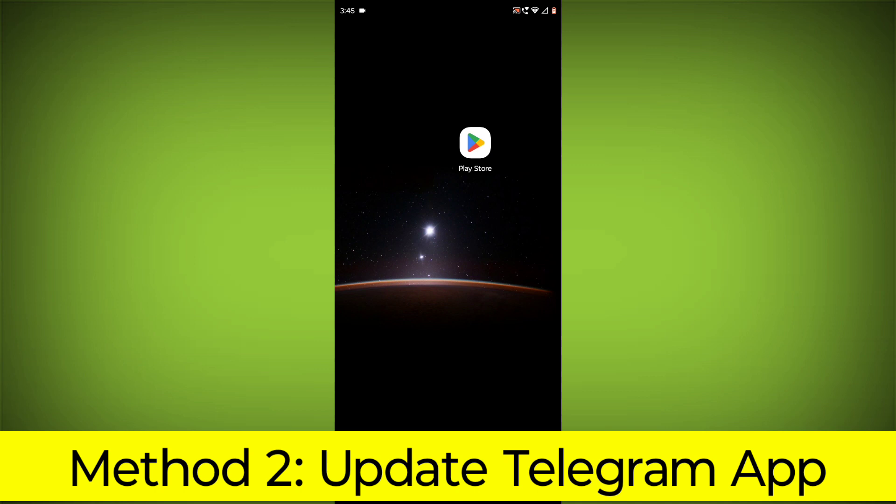
Step: Search the Play Store for 'telegram' and open the installed Telegram listing
left_click(474, 142)
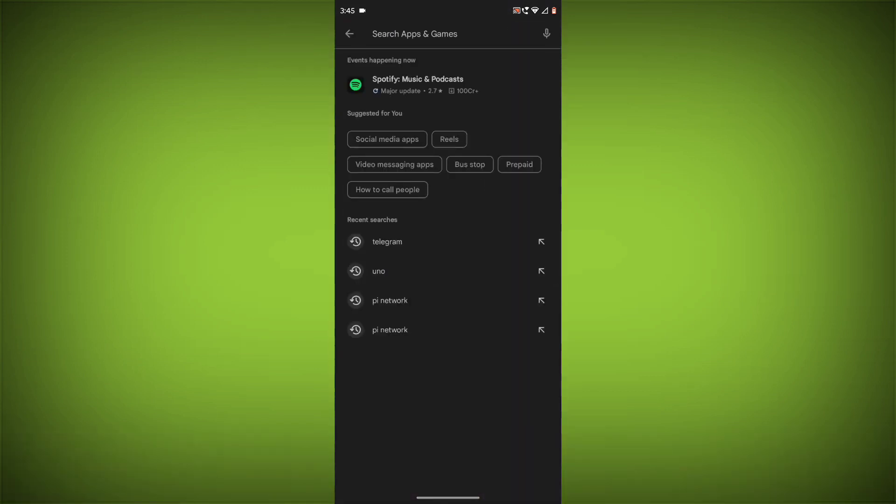
type("telegr")
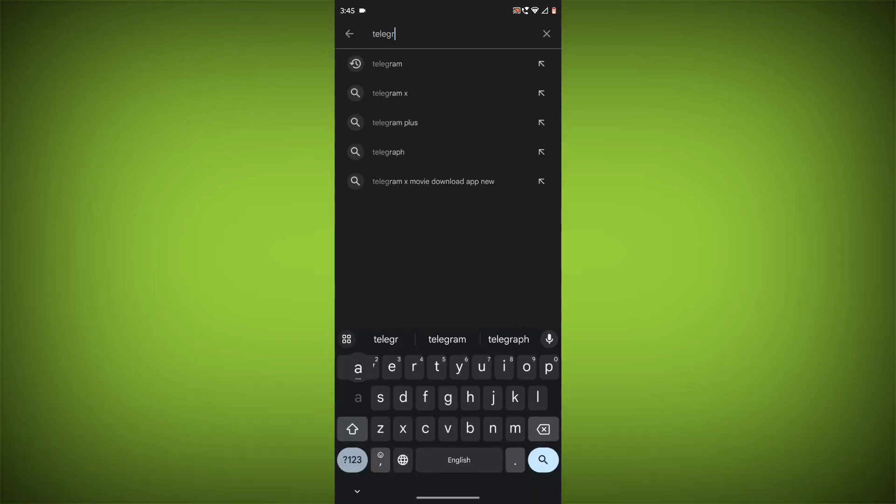
left_click(386, 64)
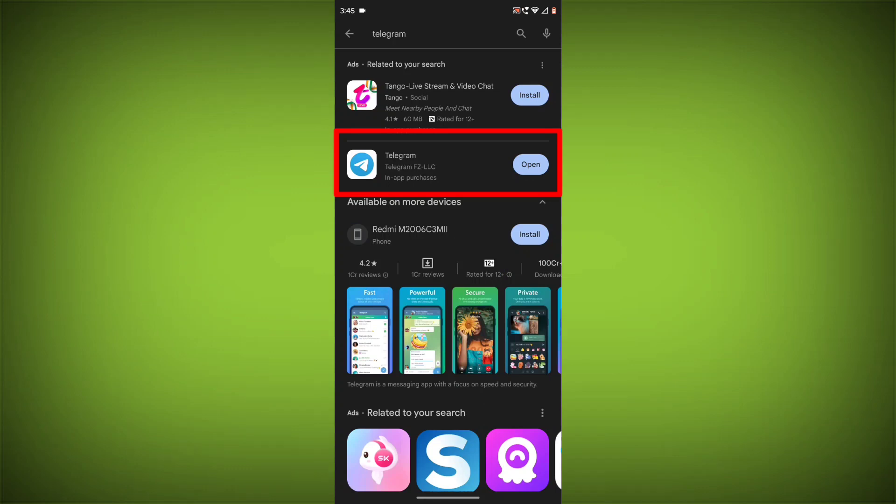
left_click(399, 166)
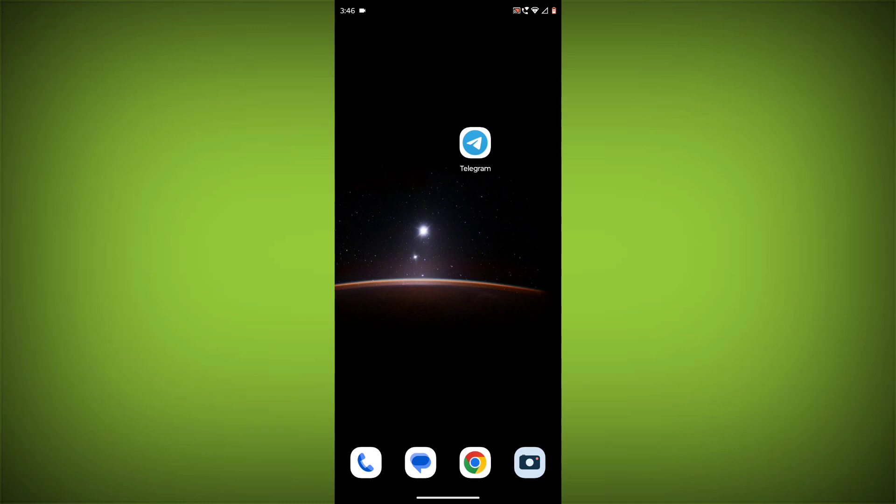
Step: Force stop Telegram from its App info page
left_click(474, 143)
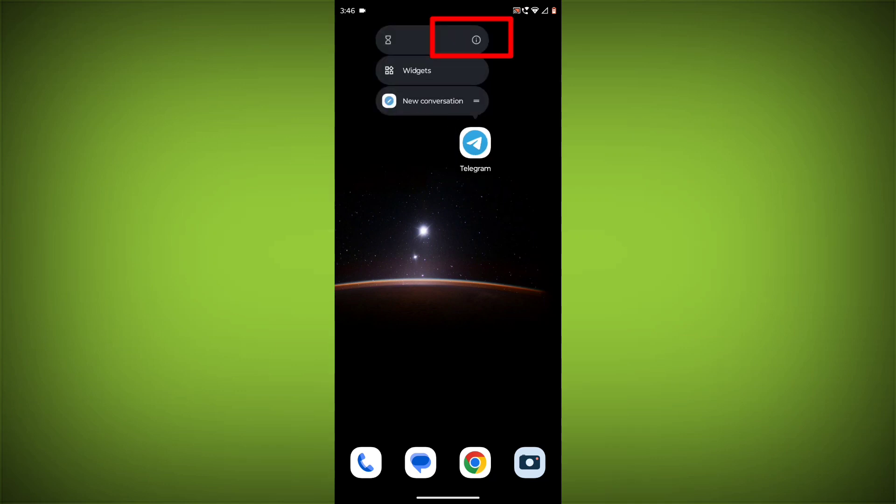
left_click(476, 39)
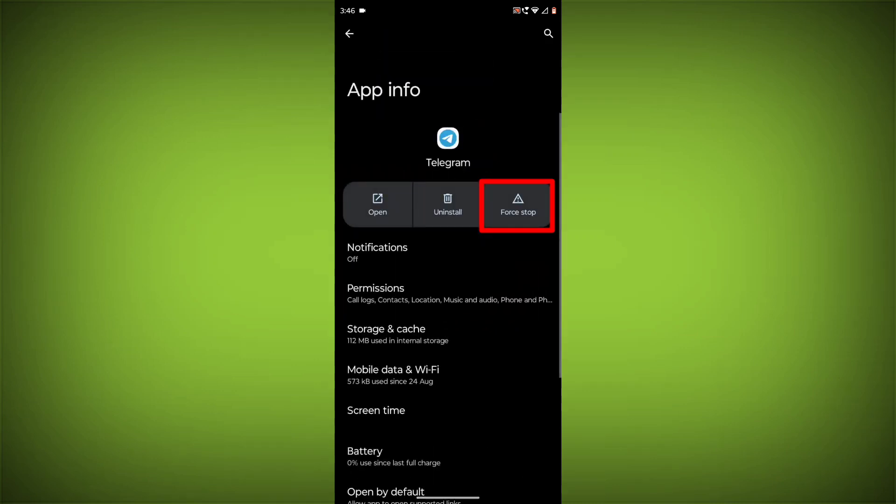
left_click(517, 205)
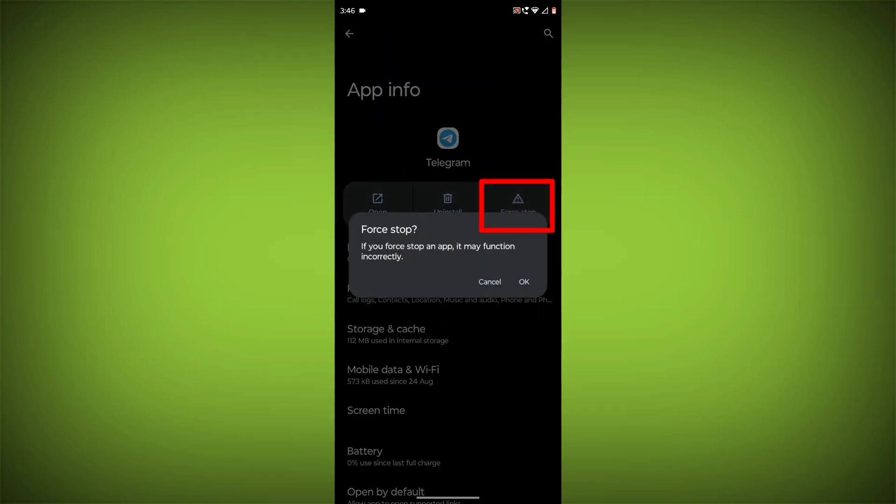
left_click(489, 282)
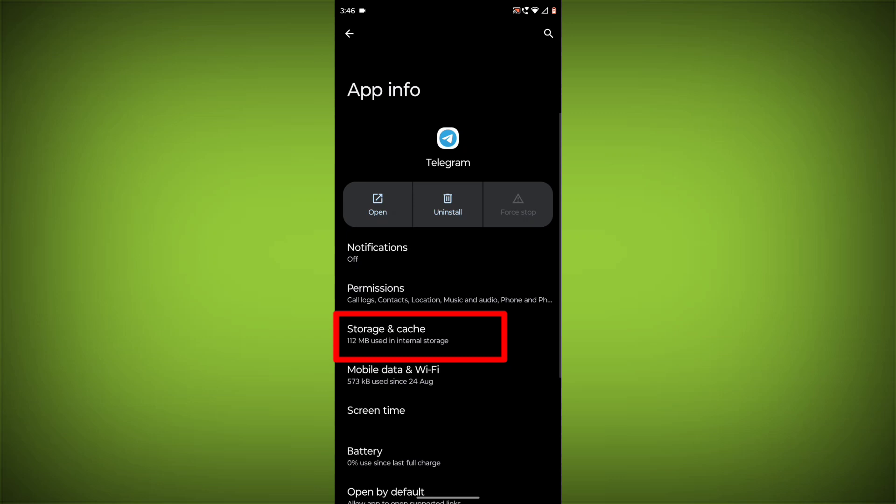
Step: Clear Telegram's cache in Storage & cache, dropping it to 103 MB
left_click(420, 336)
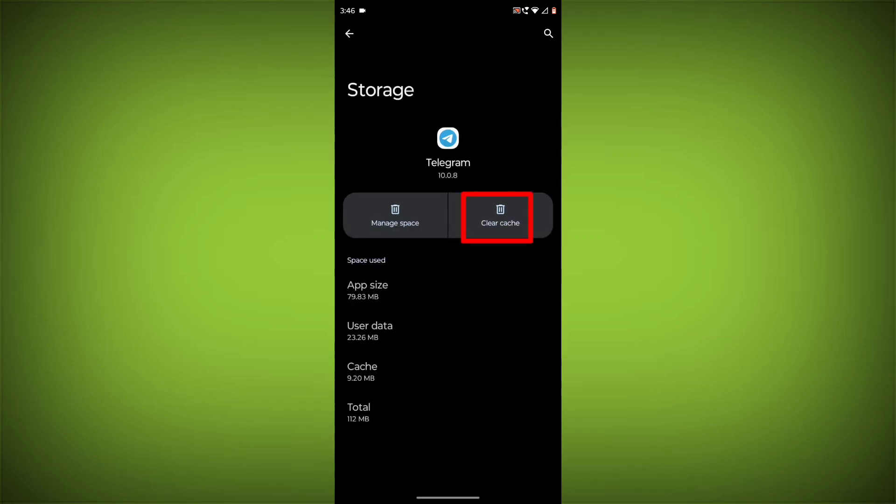
left_click(500, 216)
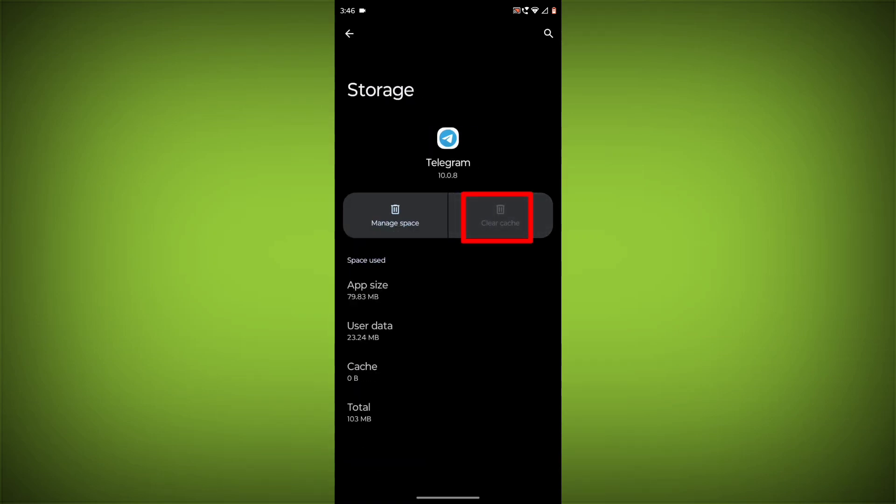
left_click(349, 33)
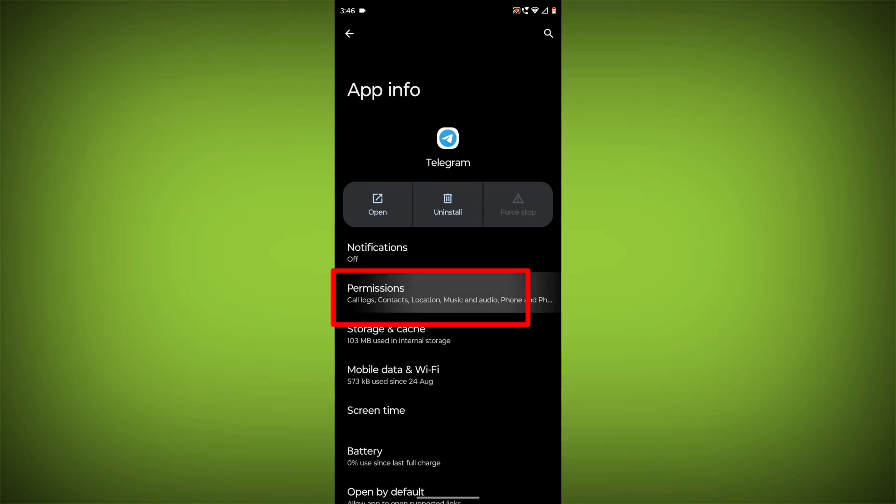
Step: Scroll through Telegram's allowed, ask-every-time and not-allowed permissions
left_click(433, 293)
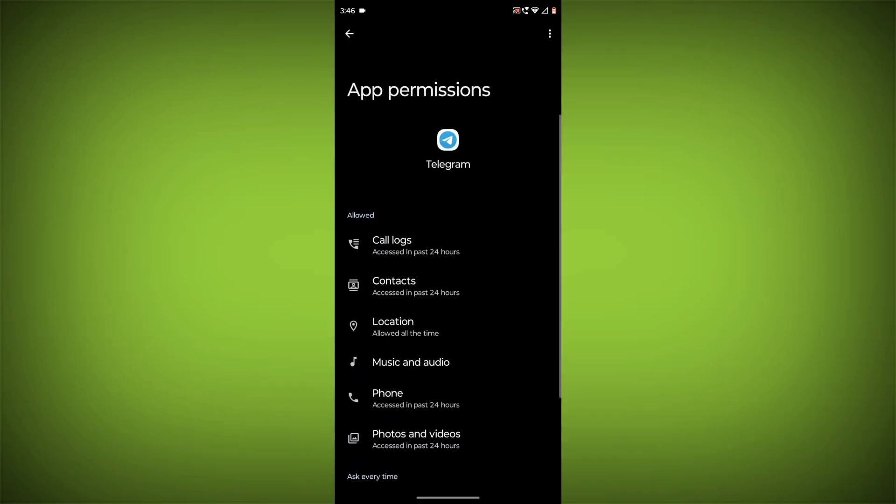
scroll("down", 3)
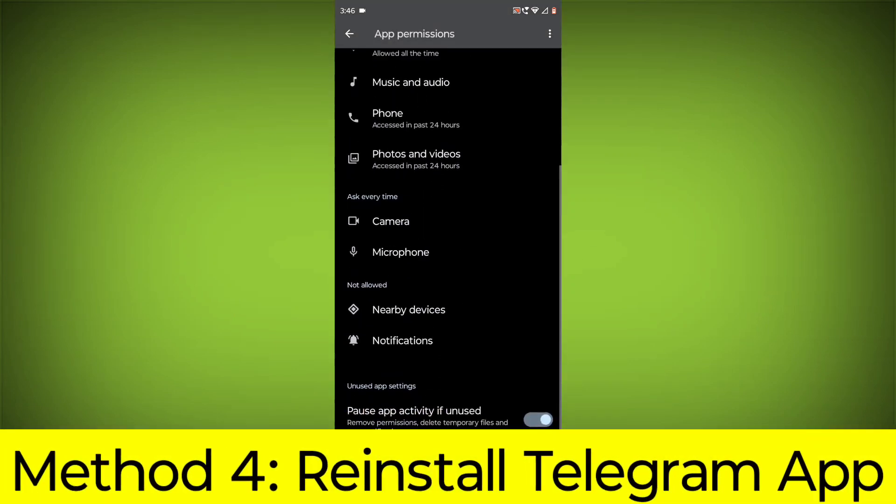